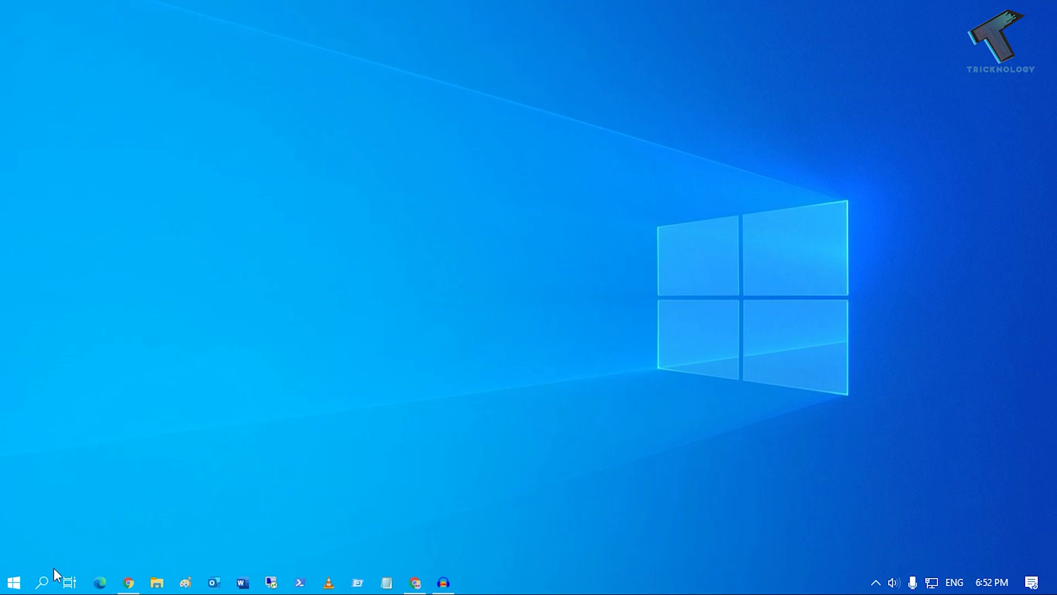
Step: Launch Command Prompt by searching 'cmd' in Windows Search
left_click(42, 581)
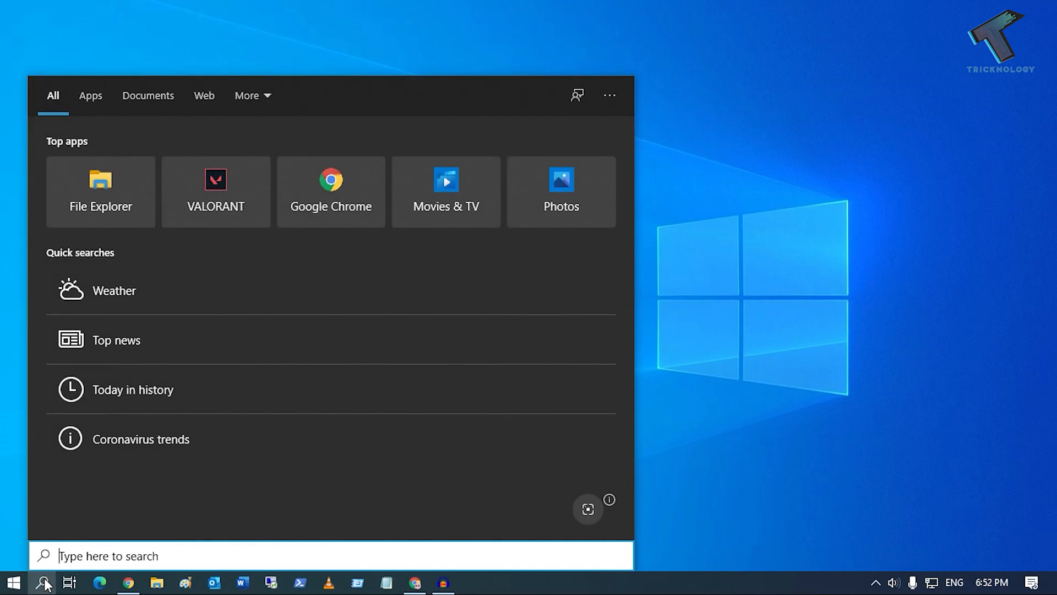
type("cmd")
type("wmic")
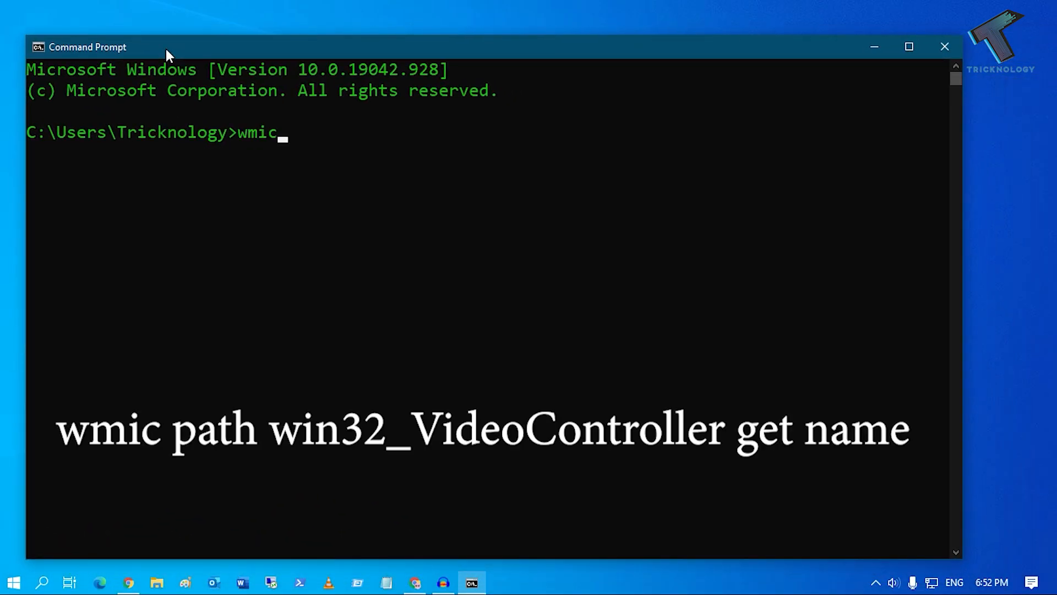
Step: Run wmic path win32_VideoController get name, returning NVIDIA GeForce GTX 1050 Ti
type("path")
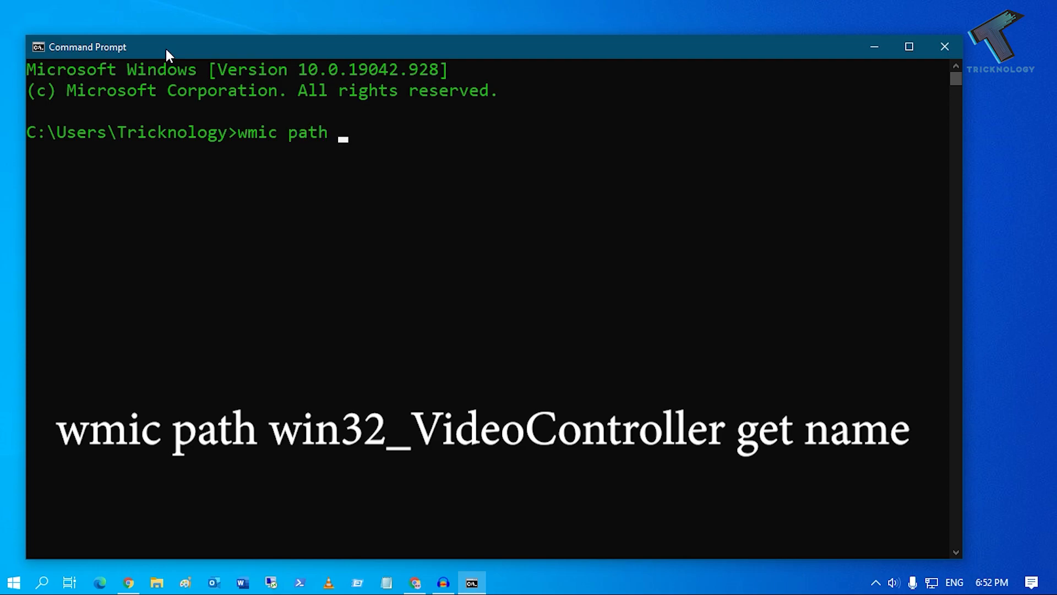
type("win32")
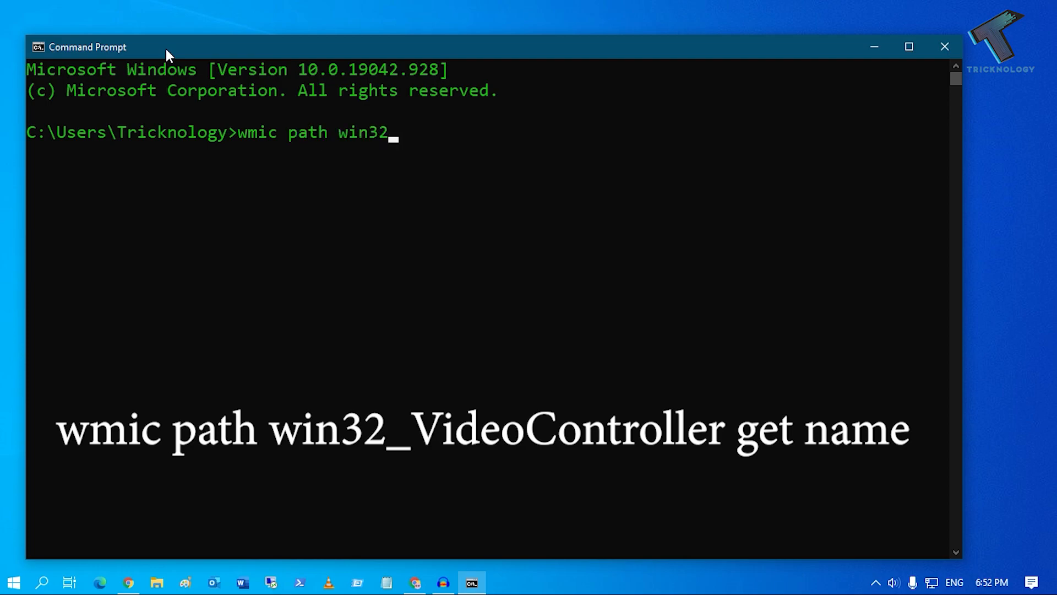
type("_VideoCo")
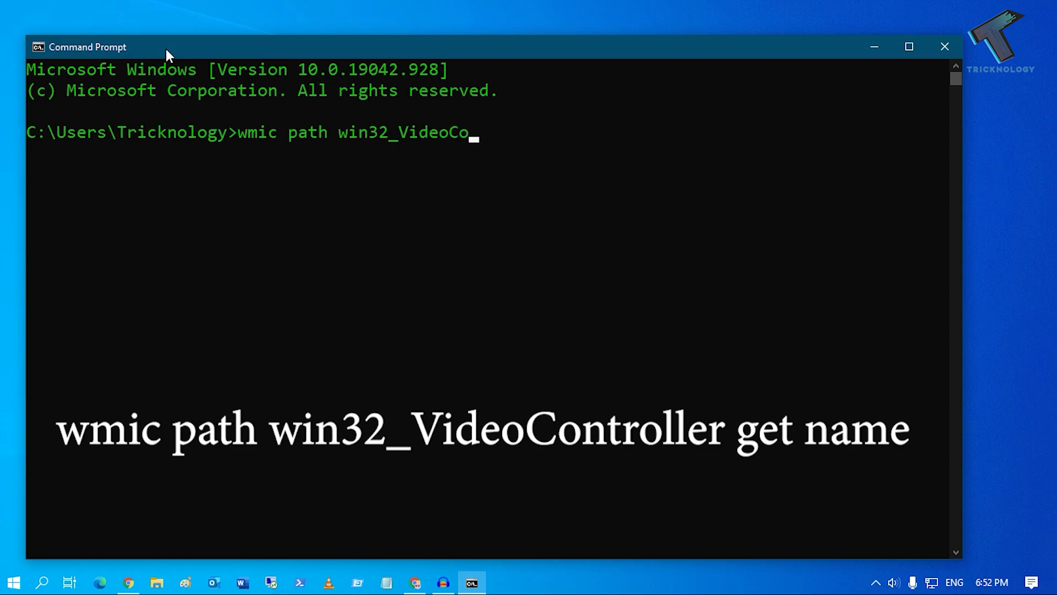
type("ntroller")
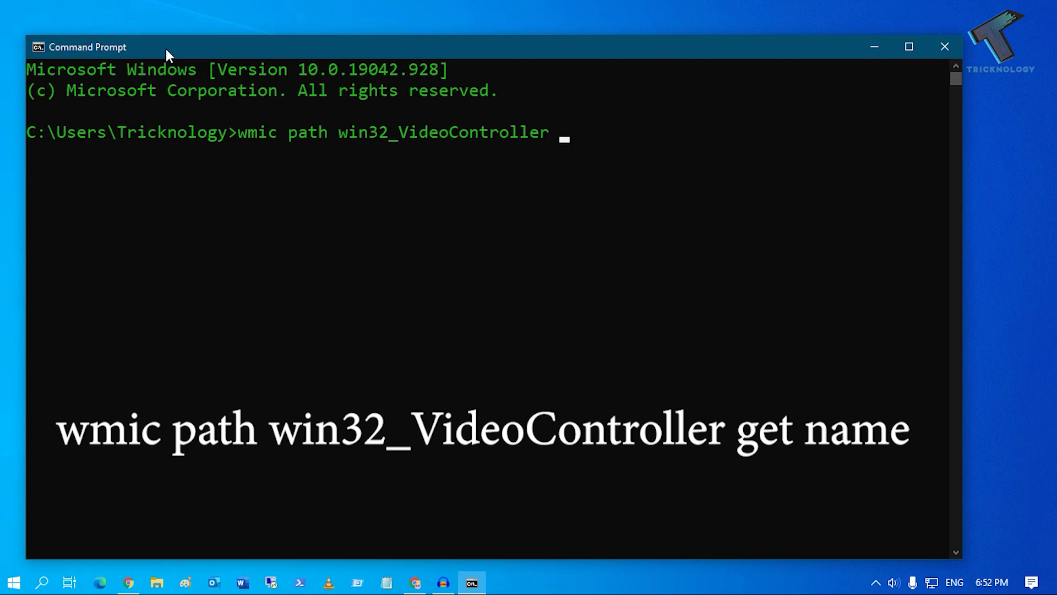
type("get name")
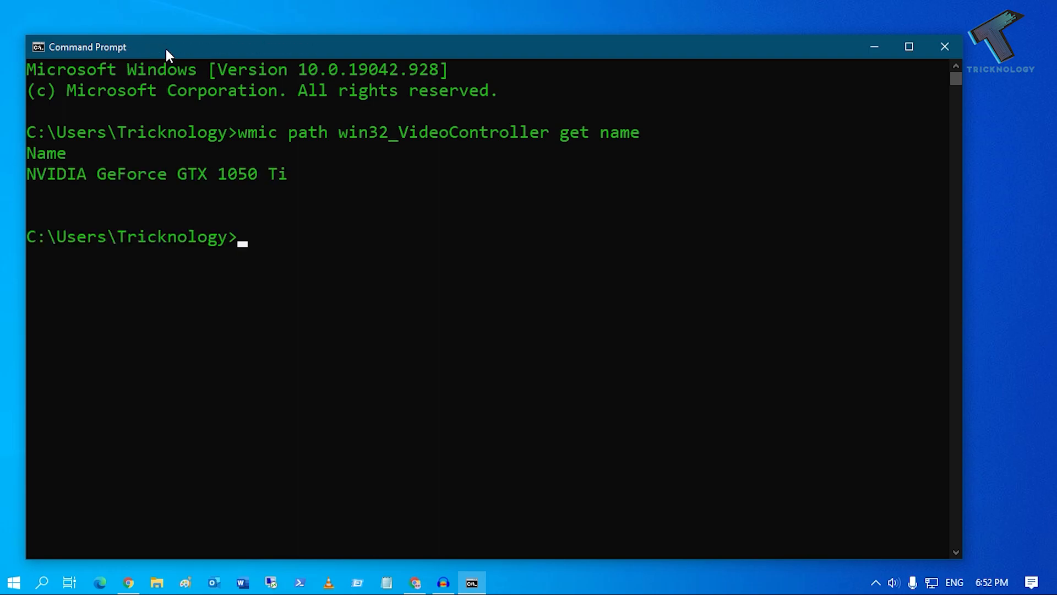
left_click_drag(27, 174, 137, 174)
type("wmic path win32_VideoController get na")
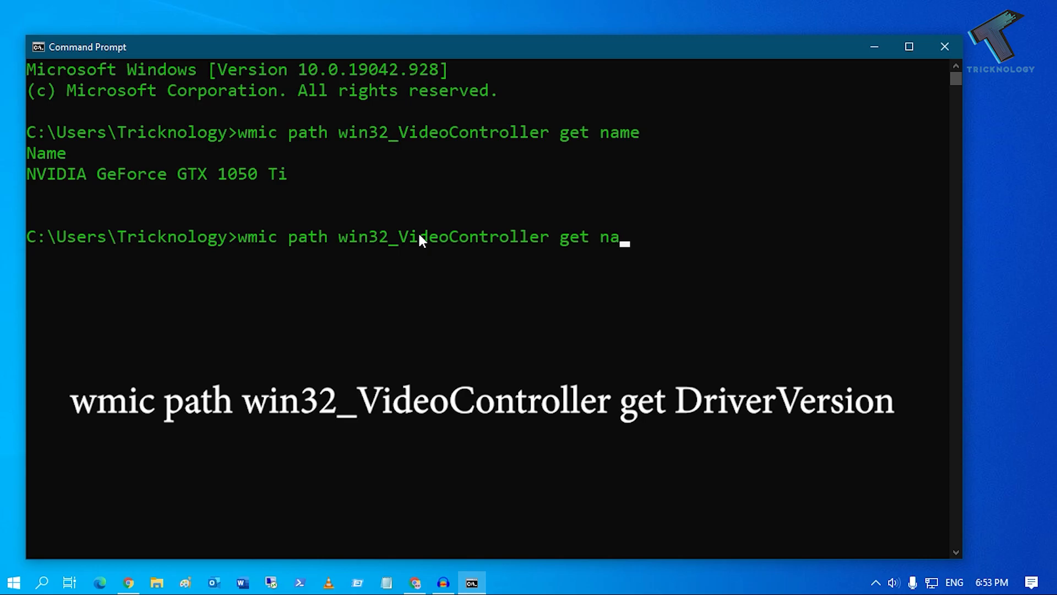
Step: Rerun the query with get DriverVersion, returning 27.21.14.6140
key("Backspace")
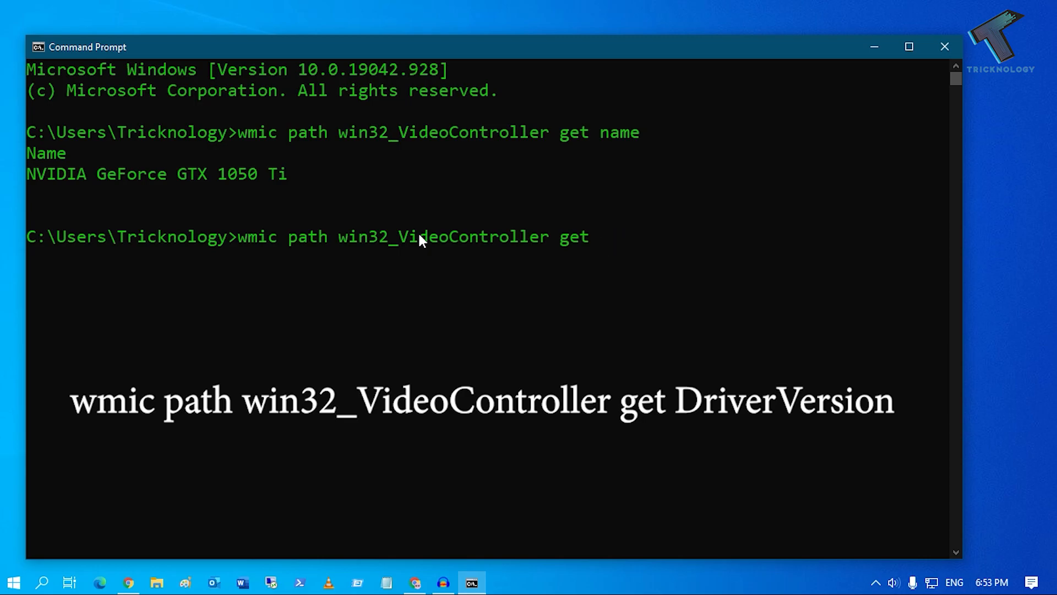
type("Driver")
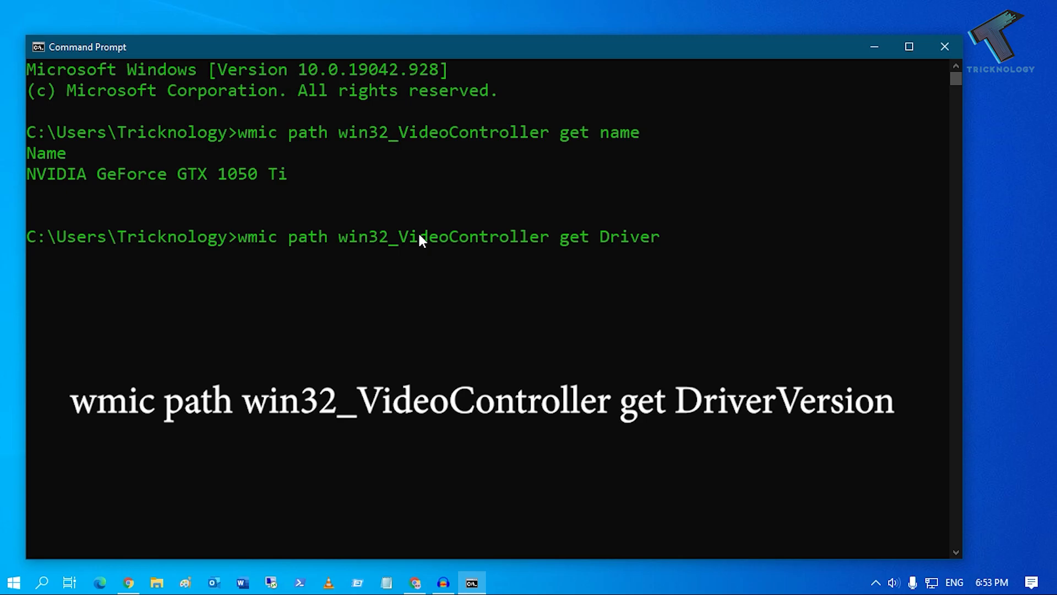
type("Version")
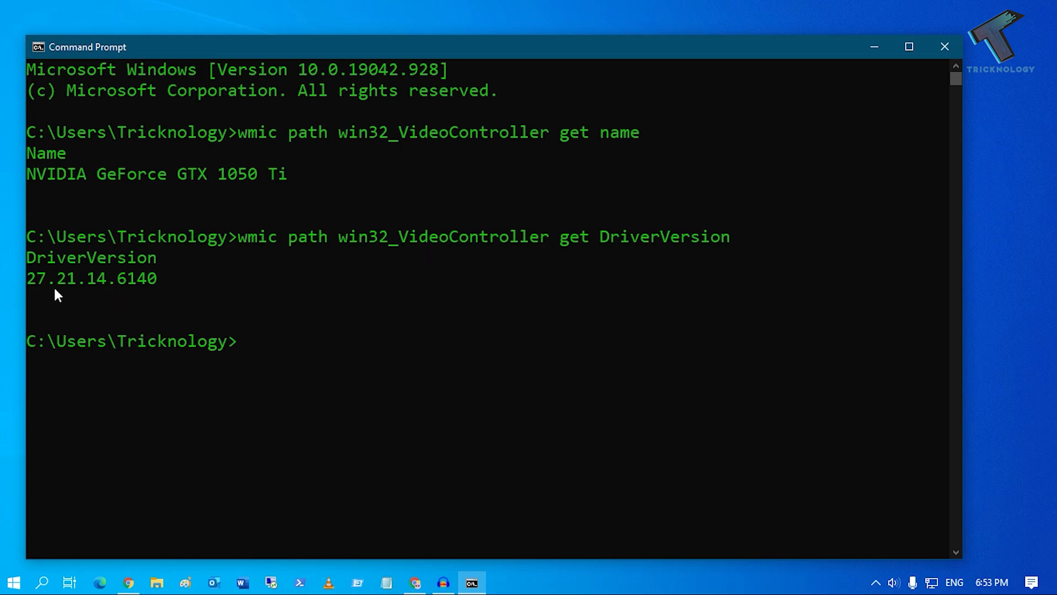
Step: Select the driver version number 27.21.14.6140 in the output for copying
left_click(178, 278)
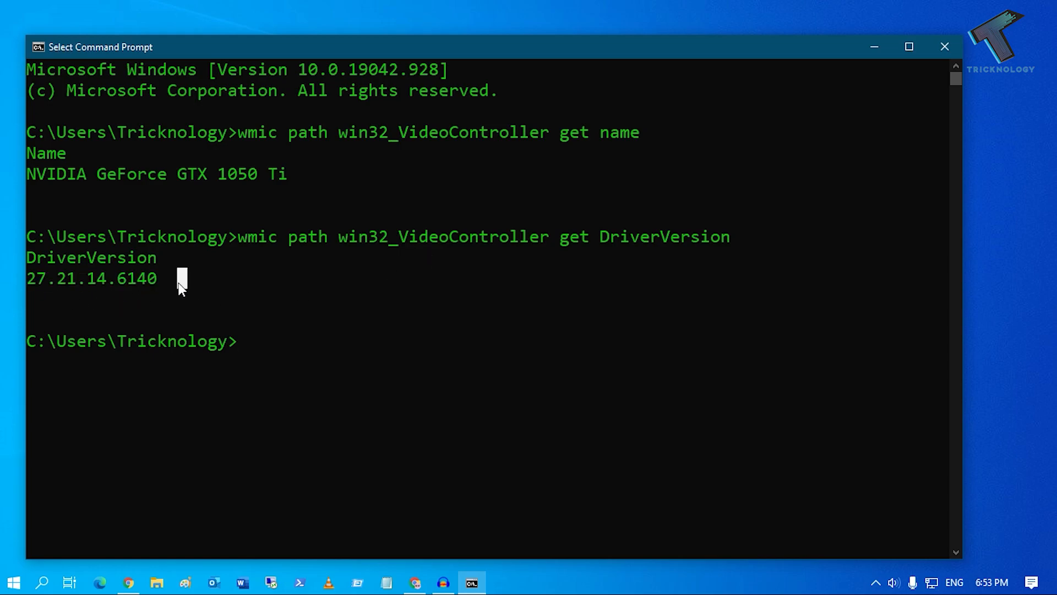
left_click_drag(26, 278, 167, 277)
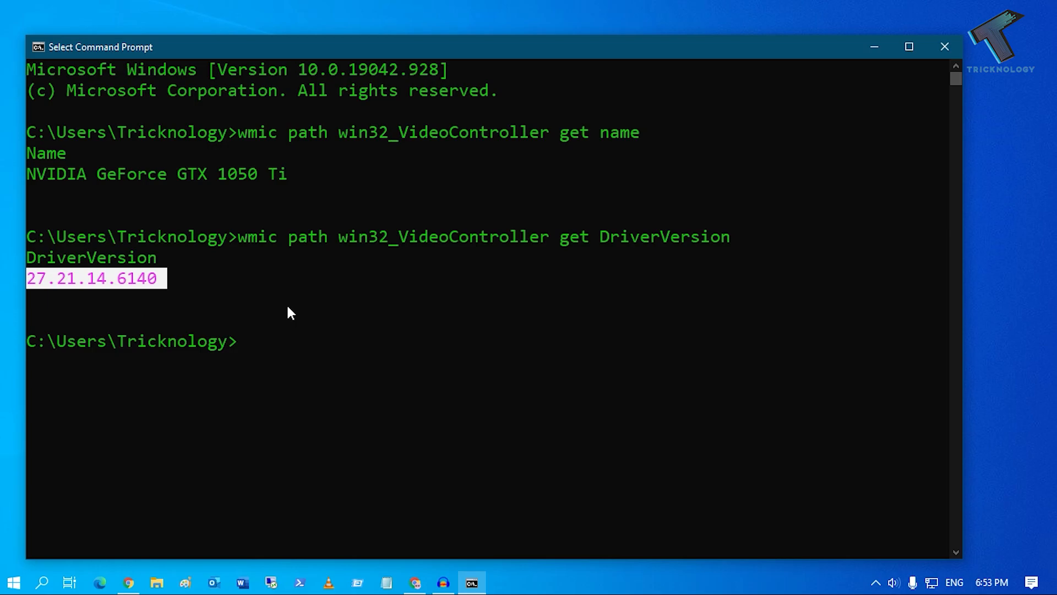